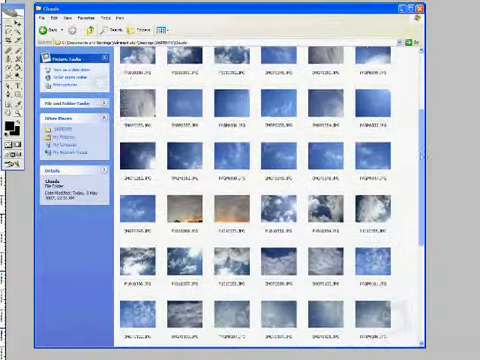
# Apply a Hue/Saturation change to the cloud layer over the ship, tinting it orange to match the explosion.
pyautogui.scroll(-3)
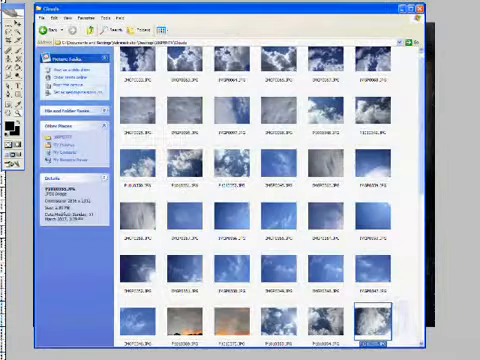
pyautogui.scroll(-3)
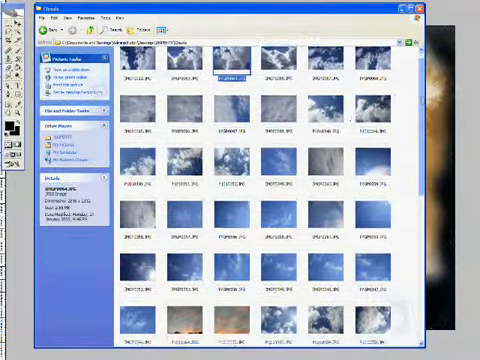
pyautogui.scroll(-3)
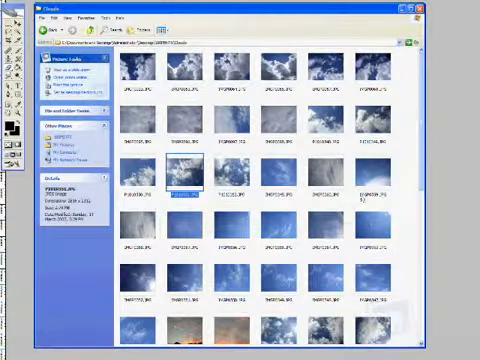
pyautogui.scroll(-3)
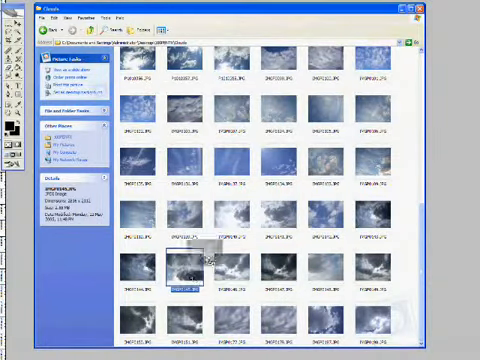
pyautogui.doubleClick(190, 276)
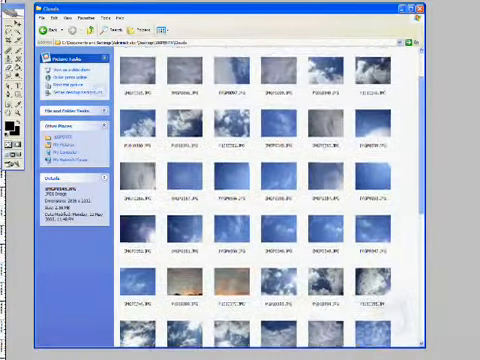
pyautogui.scroll(-3)
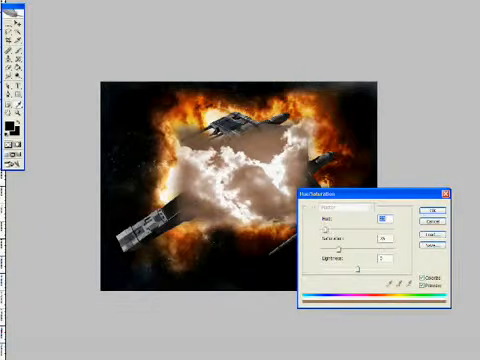
pyautogui.click(426, 212)
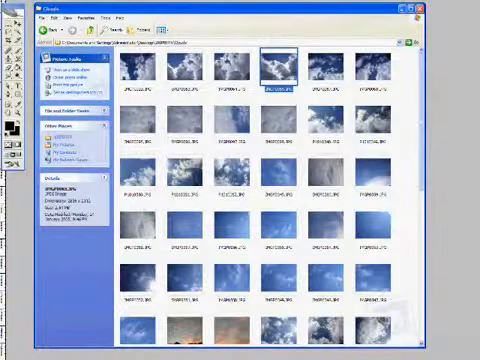
# Scroll through the clouds folder thumbnails to find another sky photo.
pyautogui.scroll(-3)
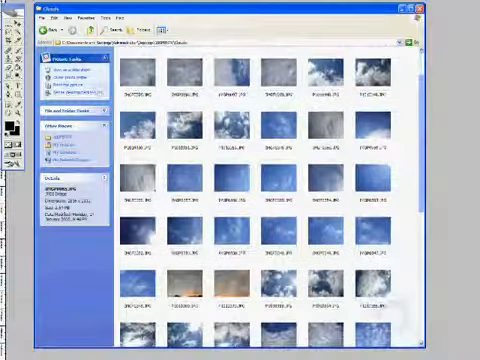
pyautogui.scroll(-3)
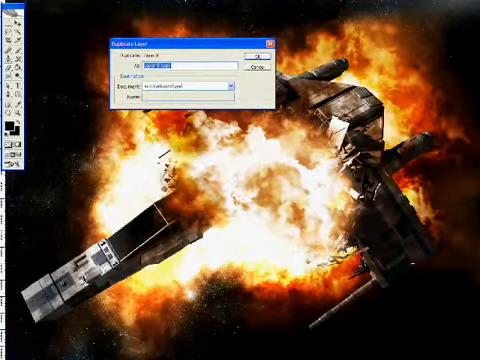
# Confirm the Duplicate Layer dialog to double the fiery cloud layer in front of the ship.
pyautogui.click(252, 52)
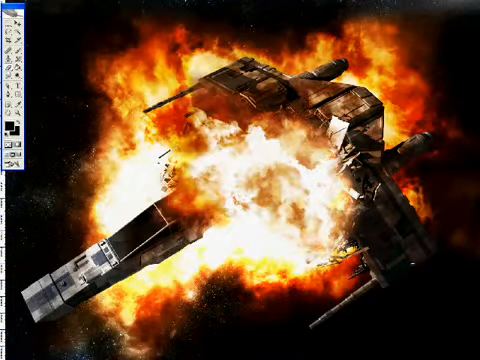